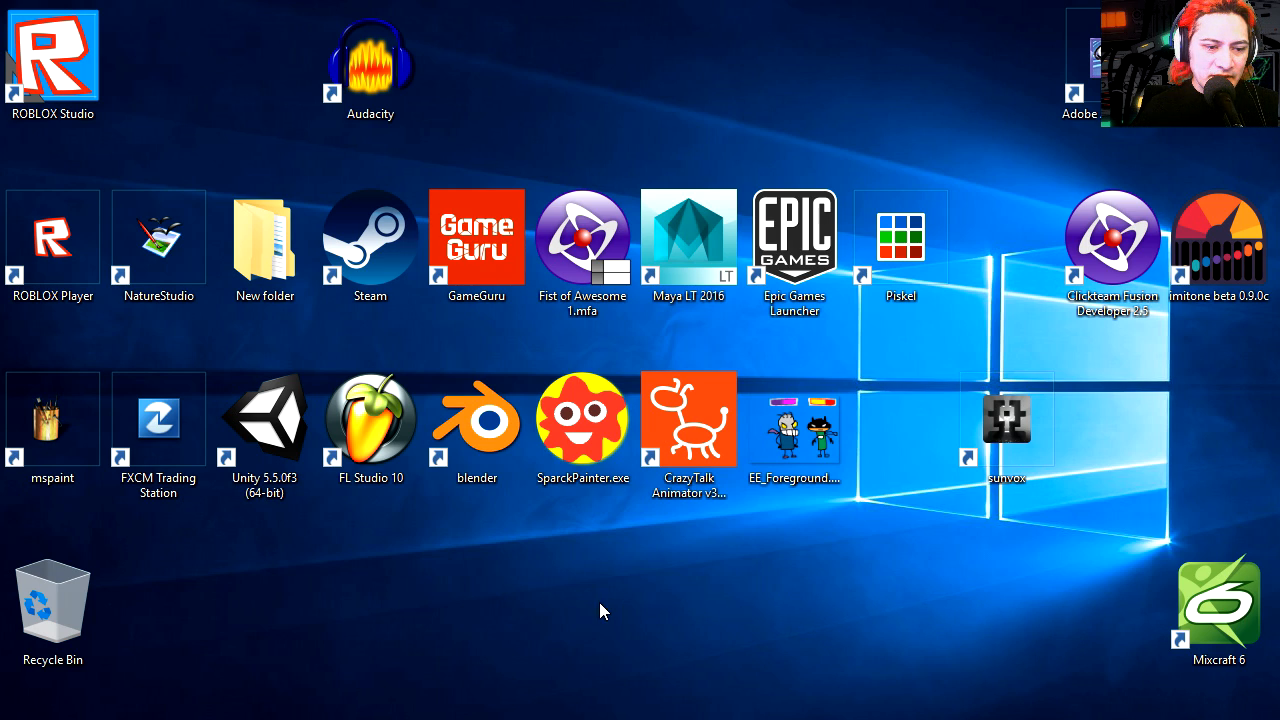
{"action": "mouse_move", "coordinate": [90, 155]}
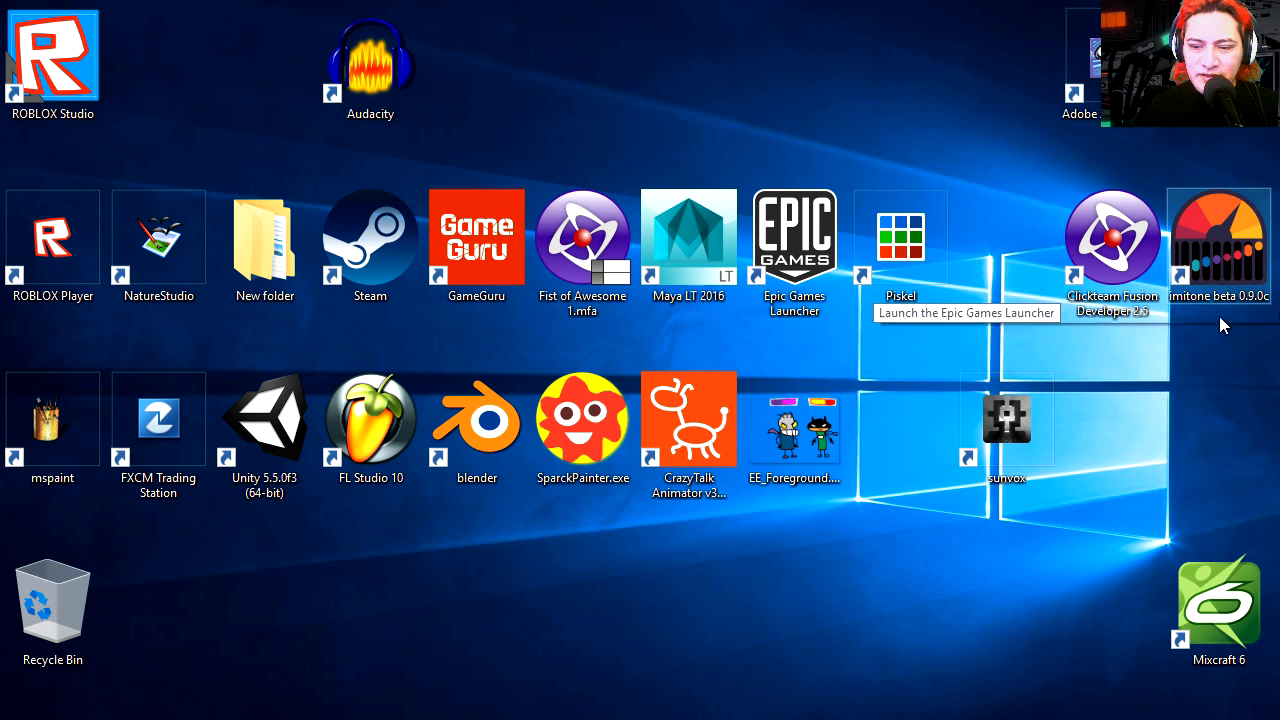
{"action": "mouse_move", "coordinate": [688, 235]}
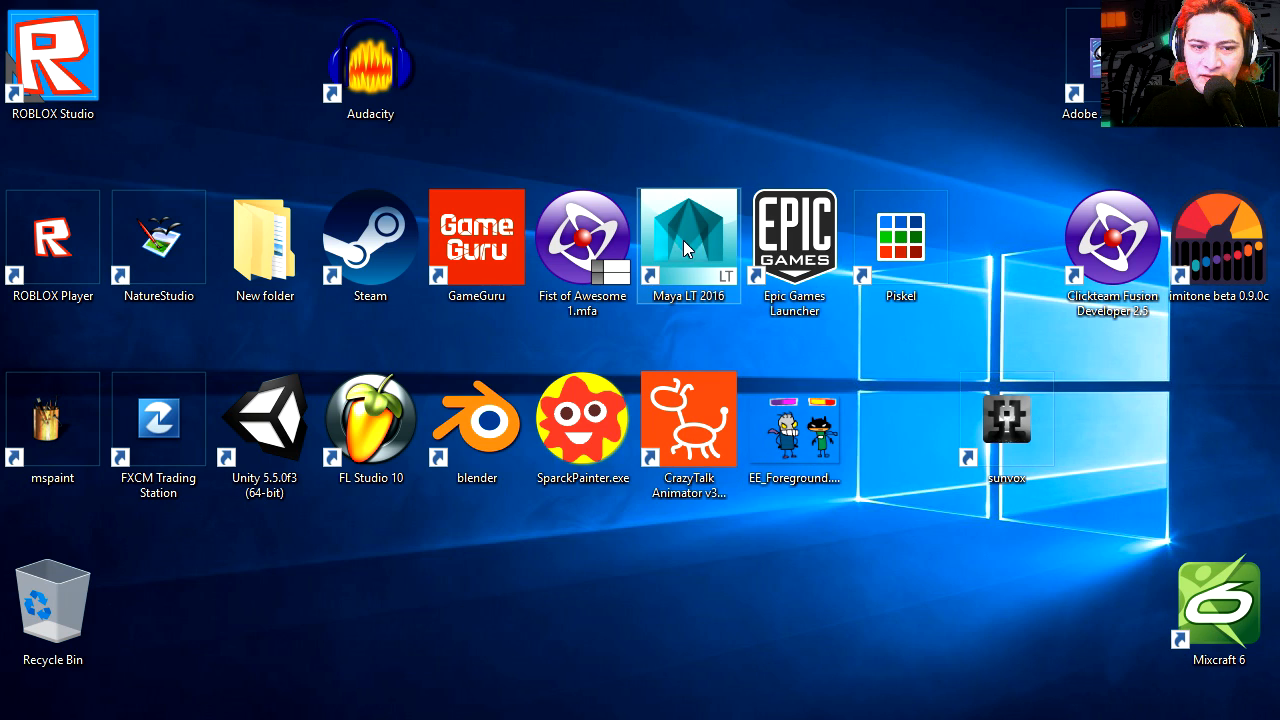
{"action": "mouse_move", "coordinate": [583, 351]}
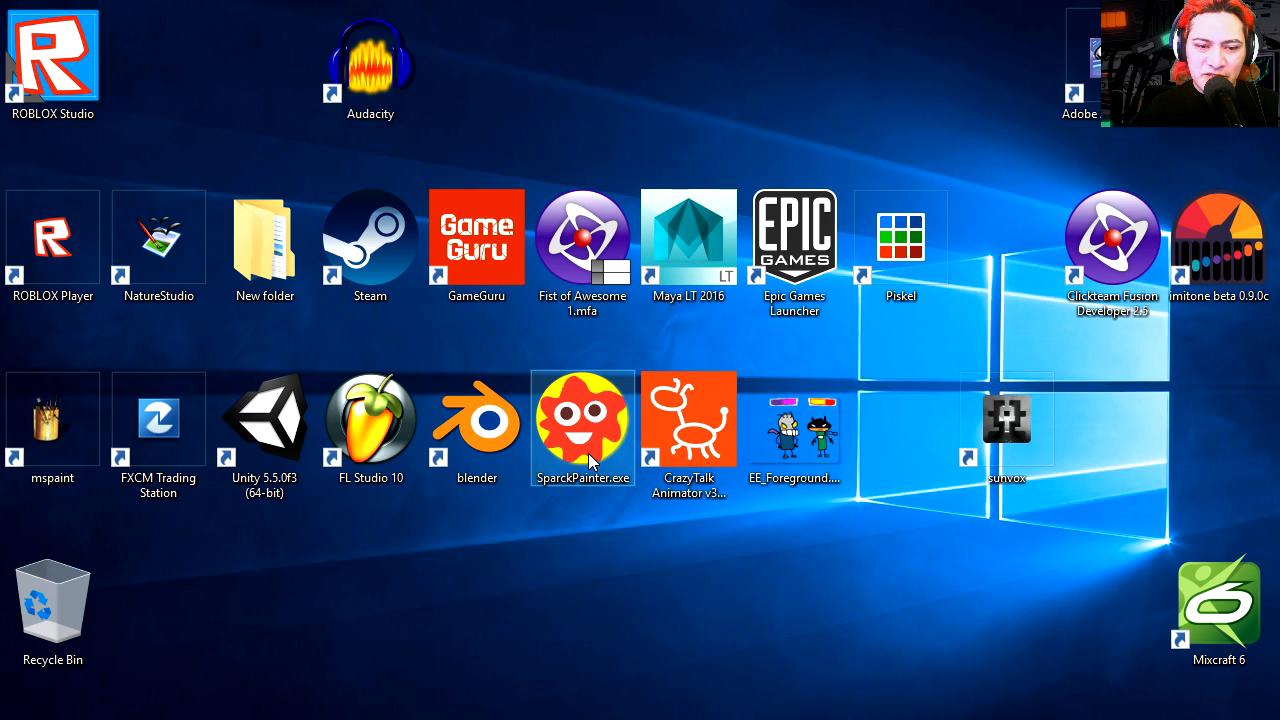
{"action": "mouse_move", "coordinate": [600, 530]}
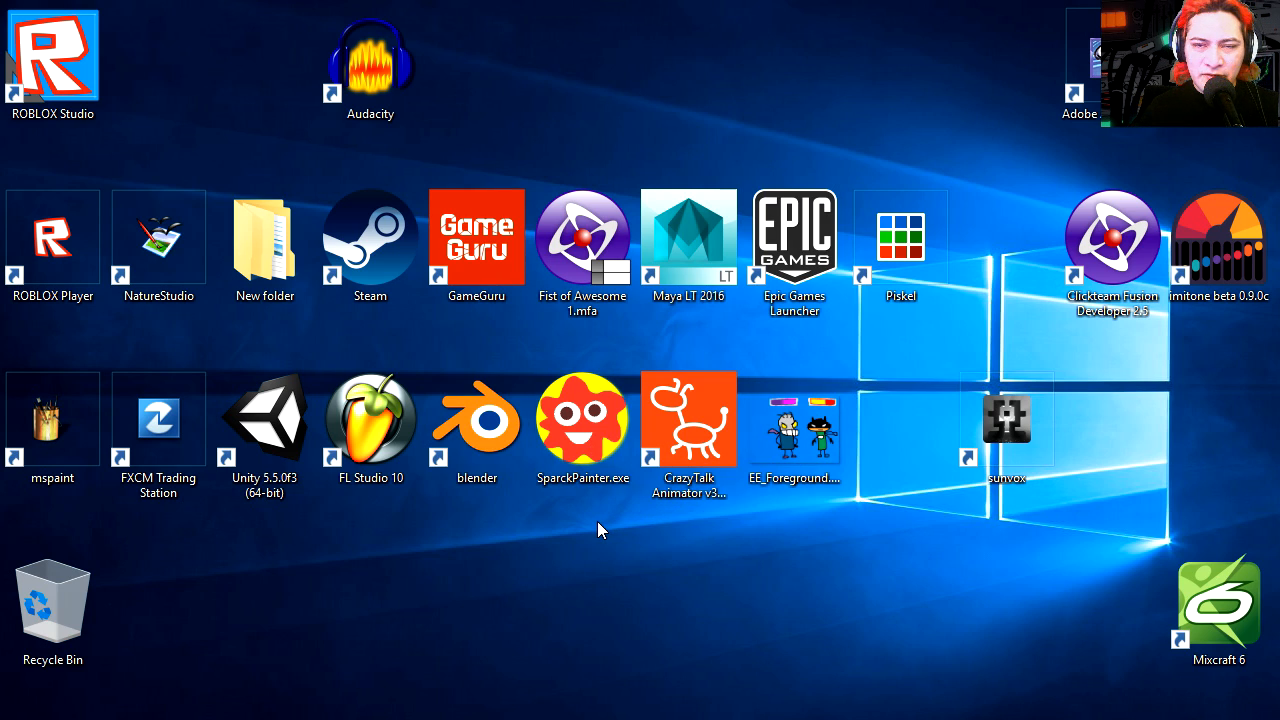
Launch Unity and open the Standard Assets Example Project despite the version mismatch
{"action": "left_click", "coordinate": [264, 430]}
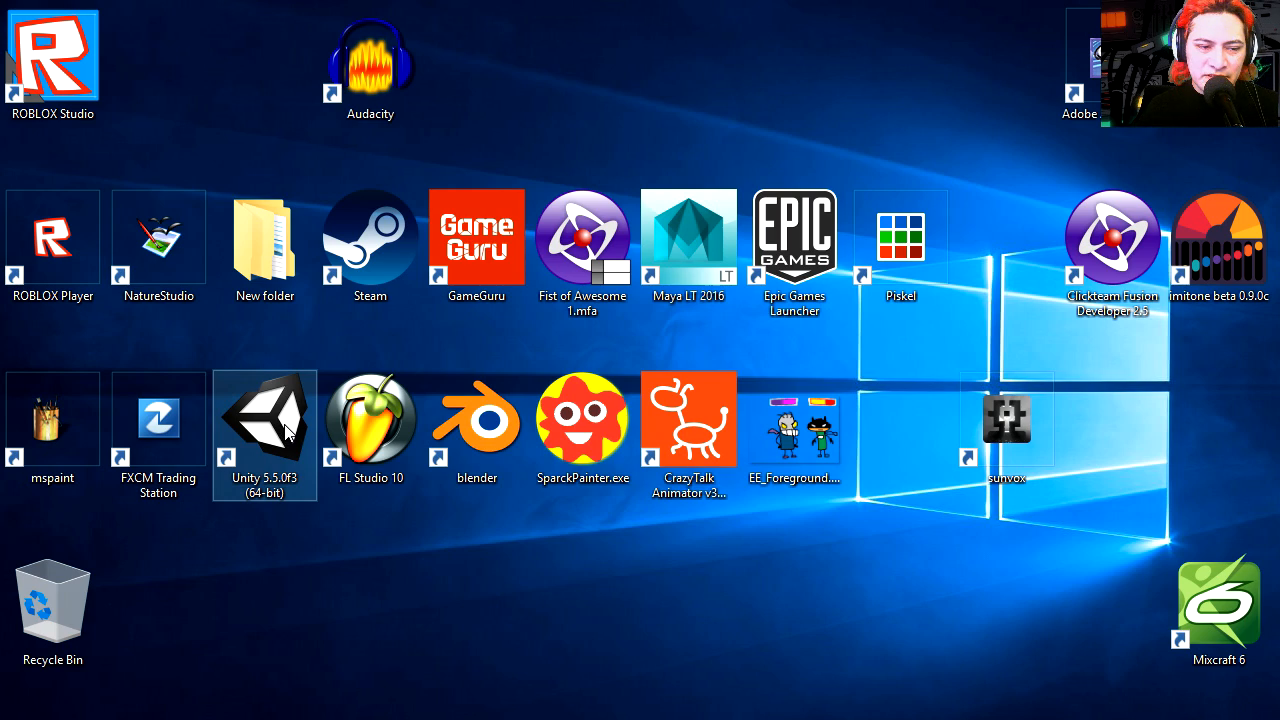
{"action": "double_click", "coordinate": [264, 418]}
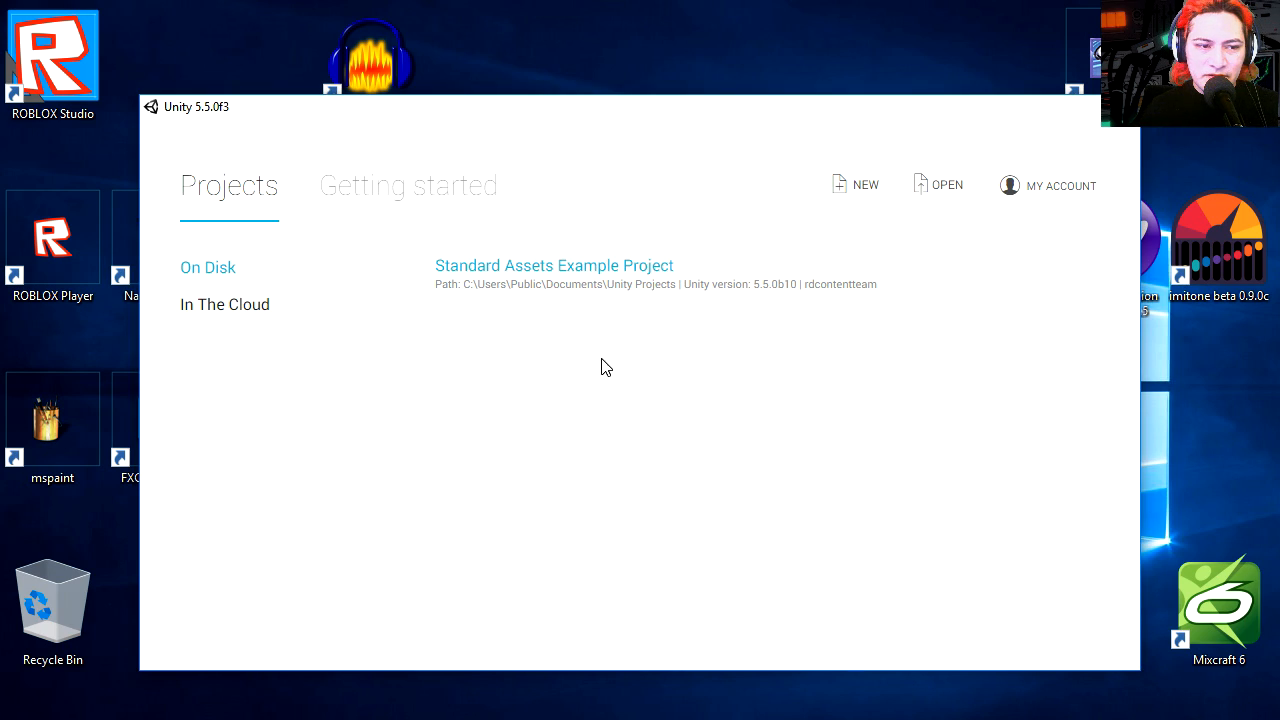
{"action": "mouse_move", "coordinate": [511, 291]}
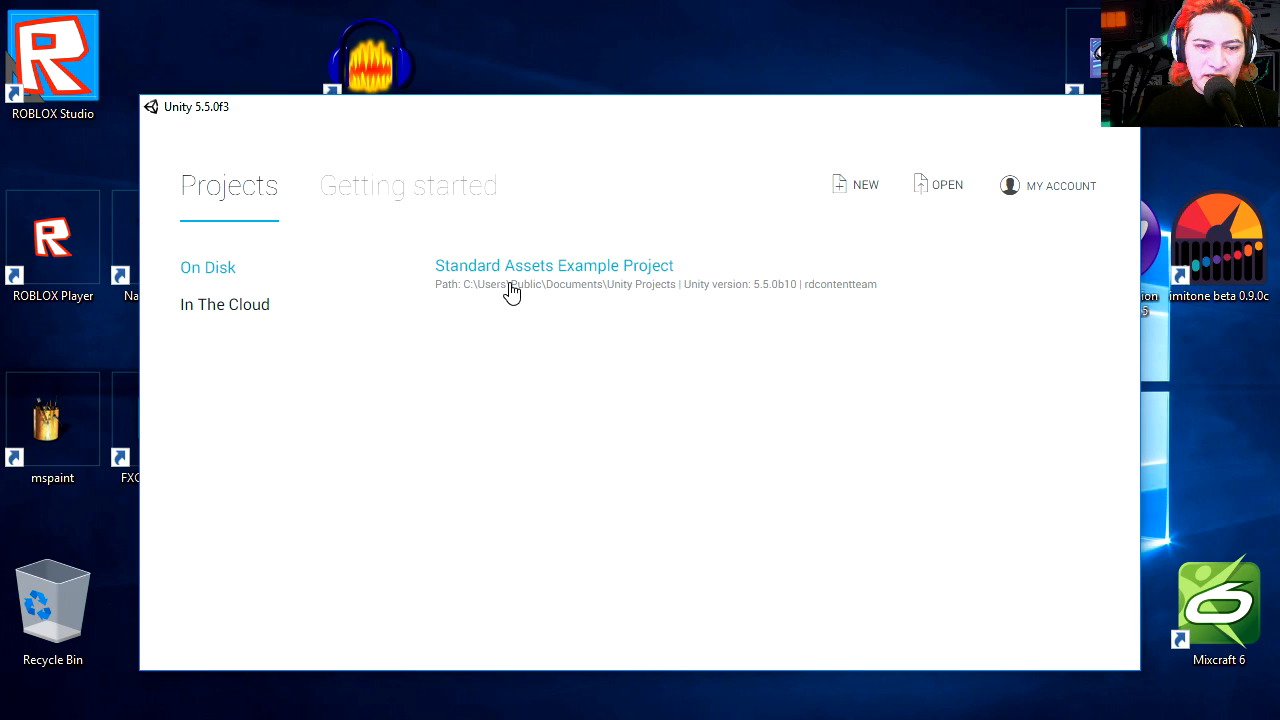
{"action": "mouse_move", "coordinate": [603, 288]}
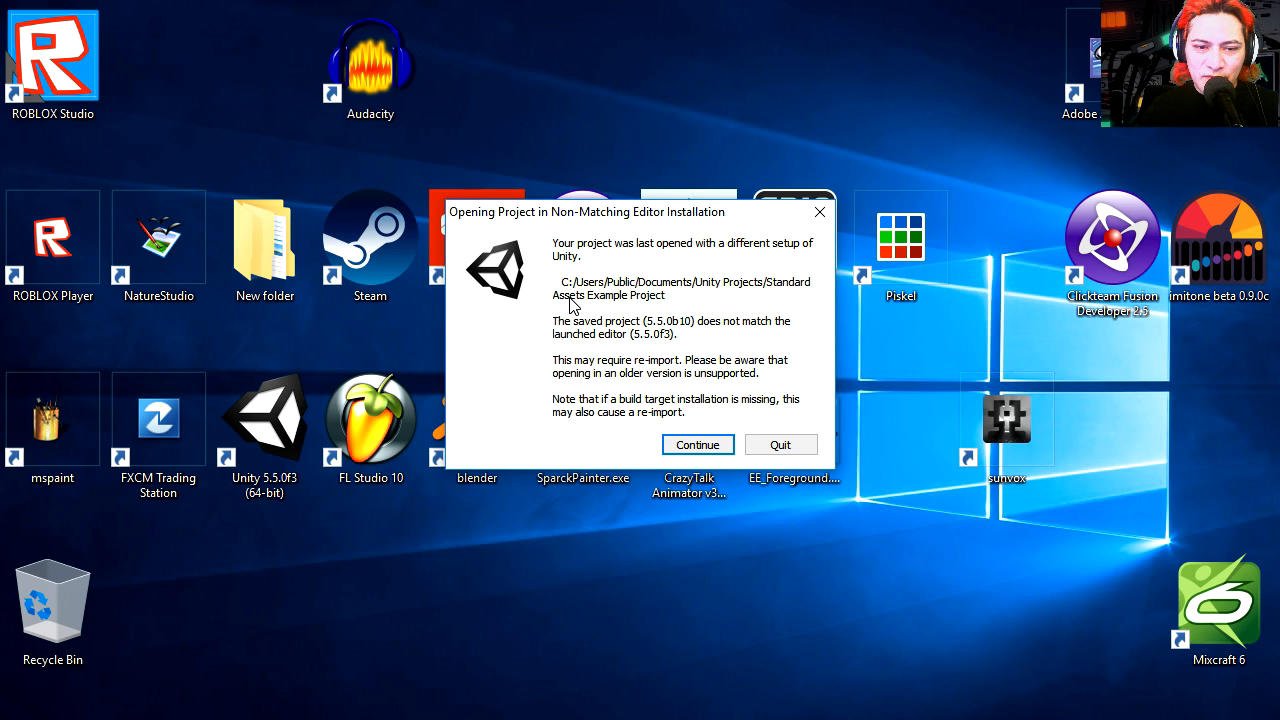
{"action": "left_click", "coordinate": [780, 444]}
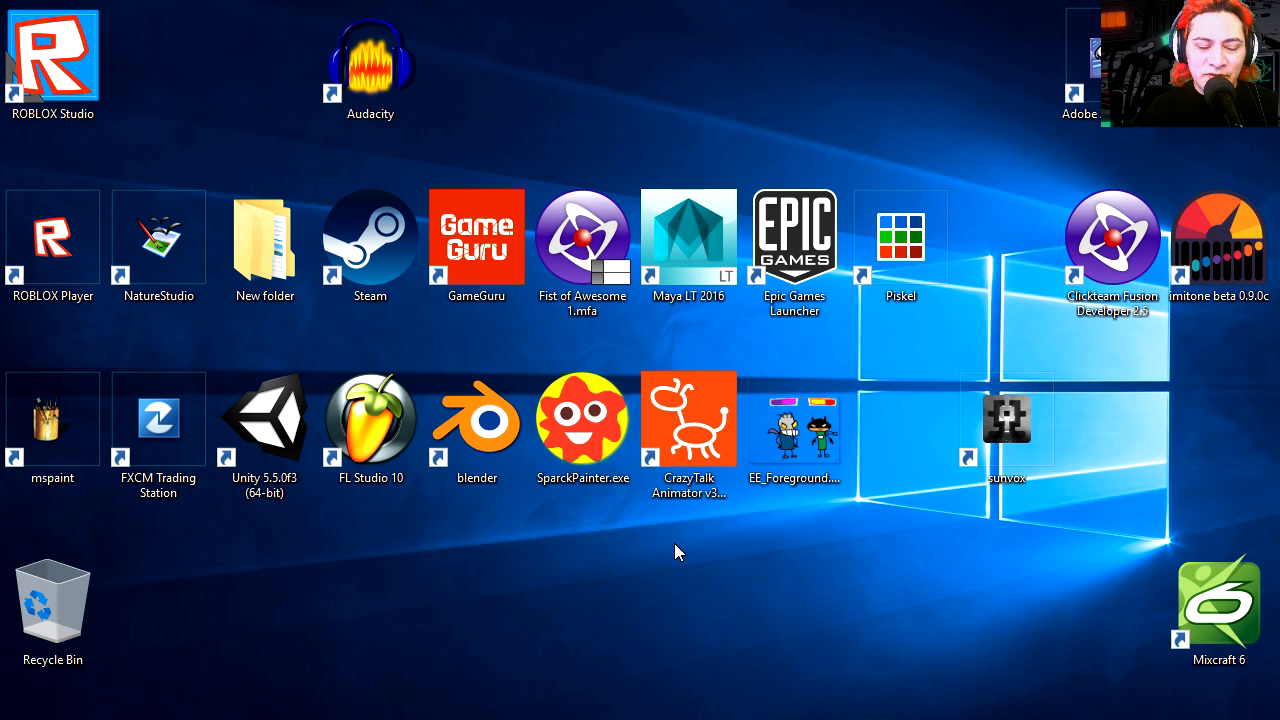
{"action": "mouse_move", "coordinate": [700, 655]}
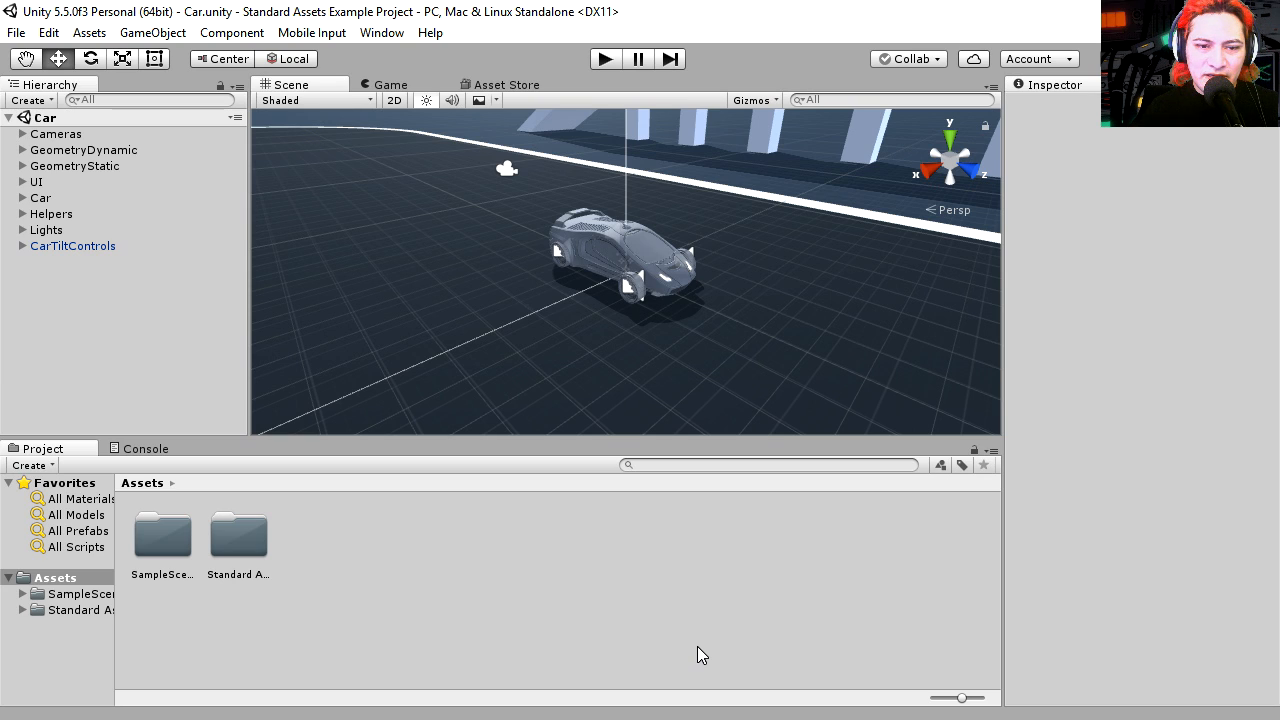
{"action": "mouse_move", "coordinate": [668, 315]}
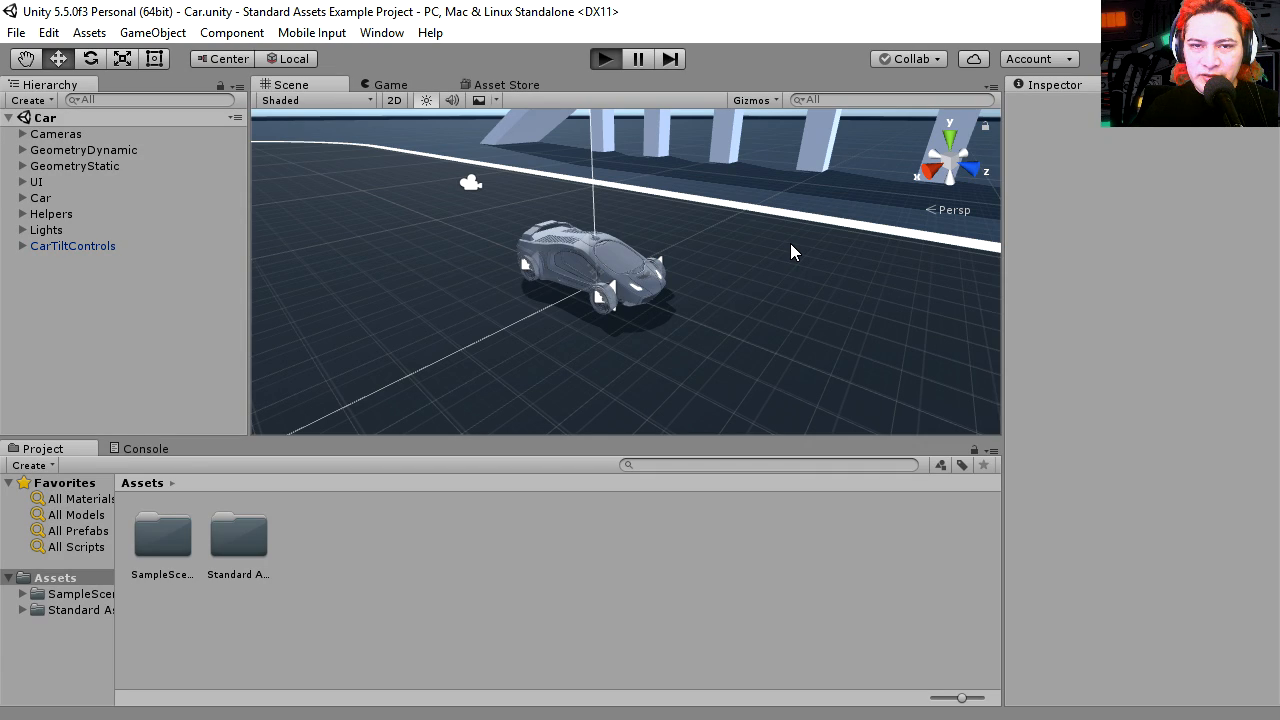
Enter Play mode so the Car scene runs in the Game view
{"action": "left_click", "coordinate": [604, 58]}
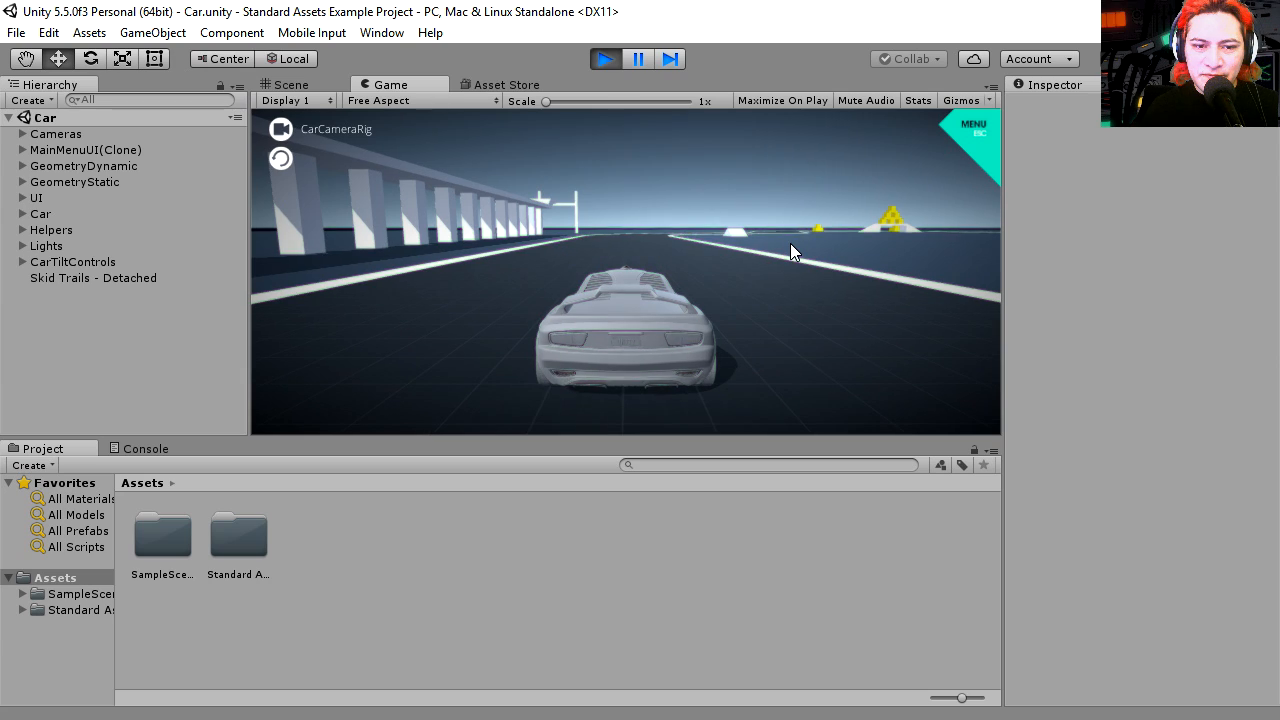